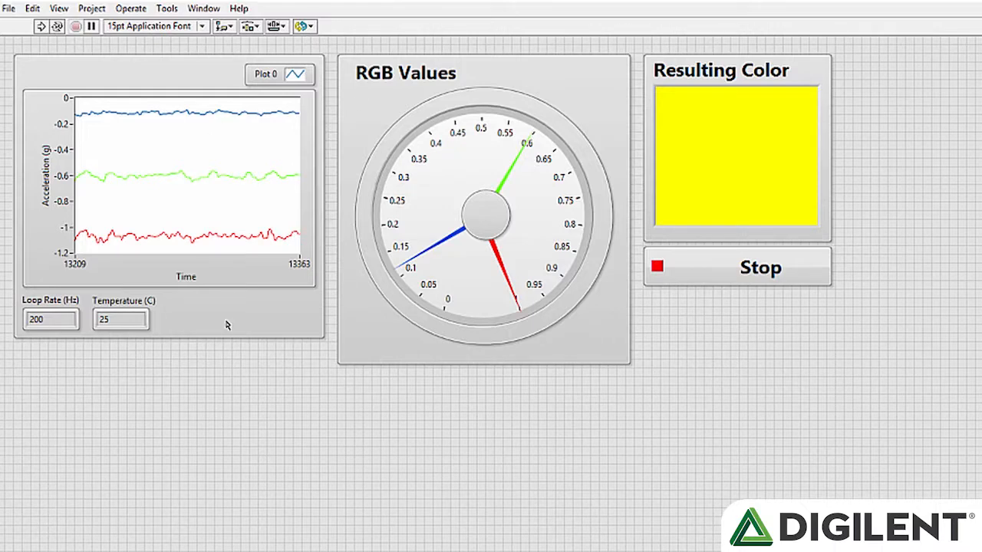
{"action": "mouse_move", "coordinate": [233, 127]}
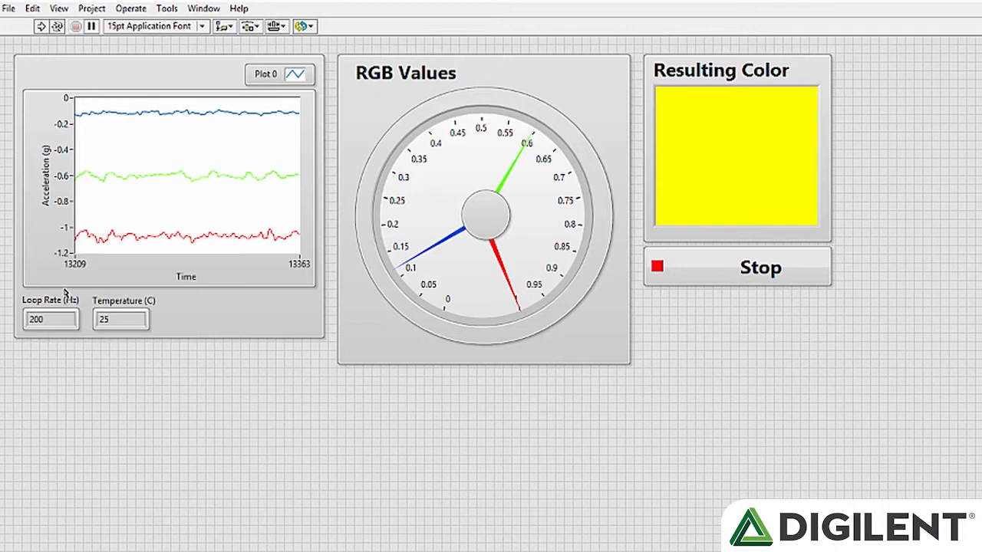
{"action": "mouse_move", "coordinate": [136, 305]}
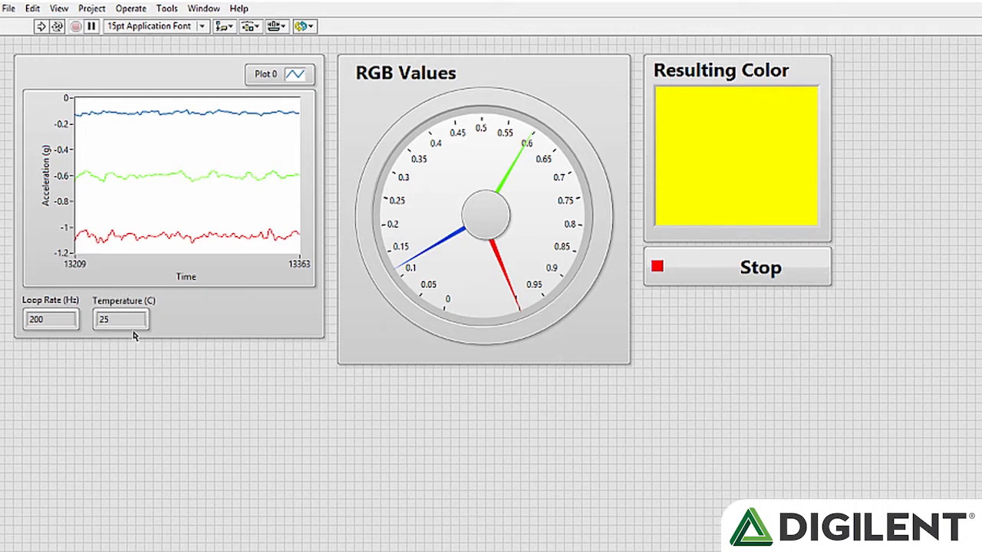
{"action": "mouse_move", "coordinate": [468, 334]}
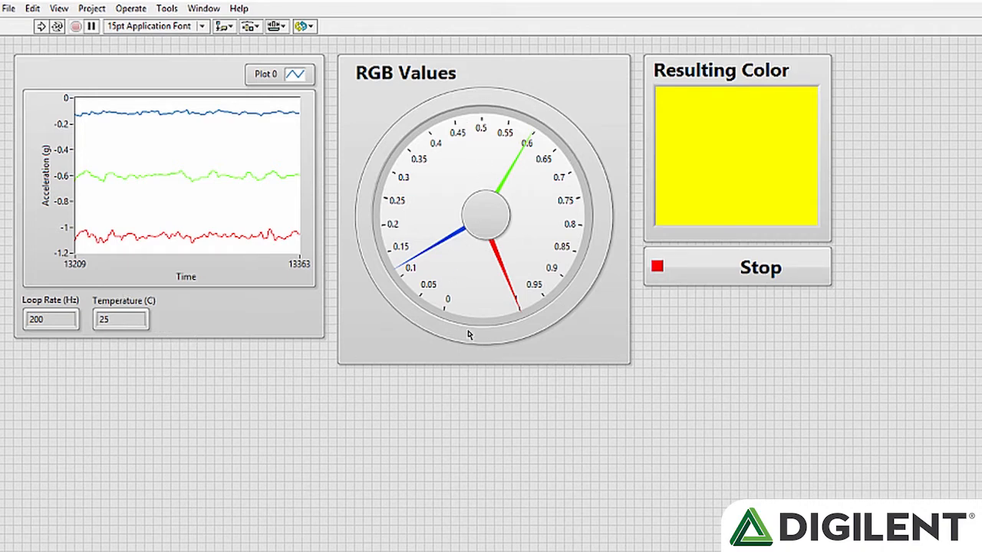
{"action": "mouse_move", "coordinate": [452, 252]}
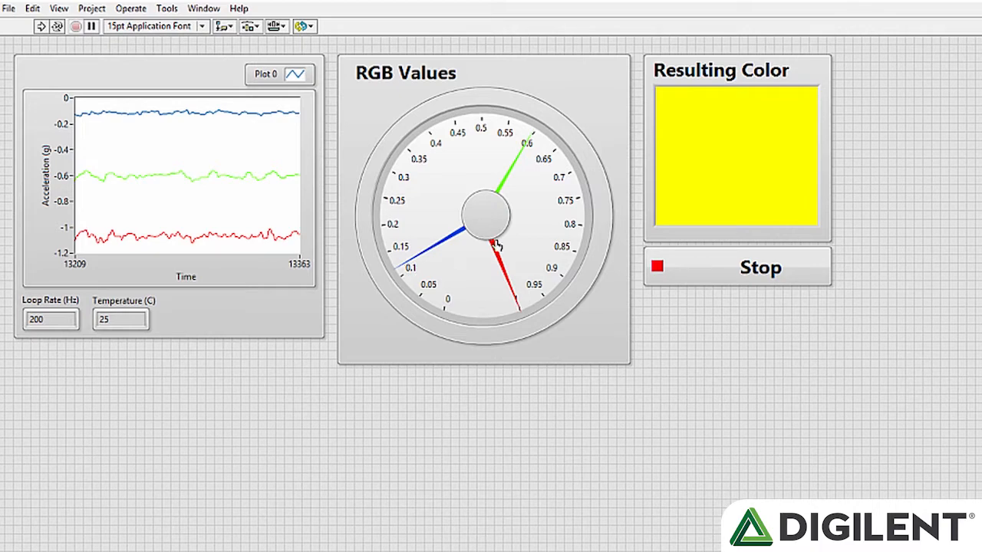
{"action": "mouse_move", "coordinate": [574, 251]}
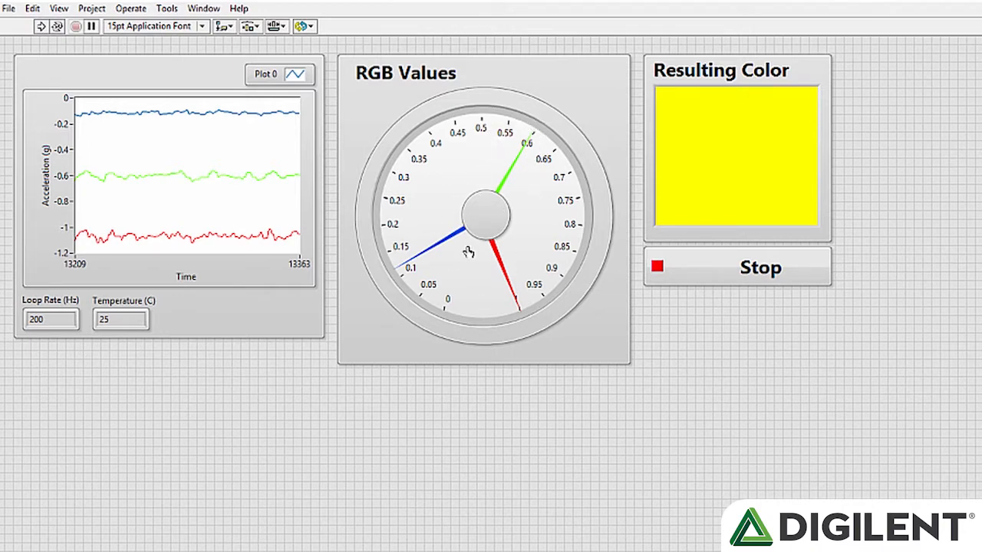
{"action": "mouse_move", "coordinate": [842, 246]}
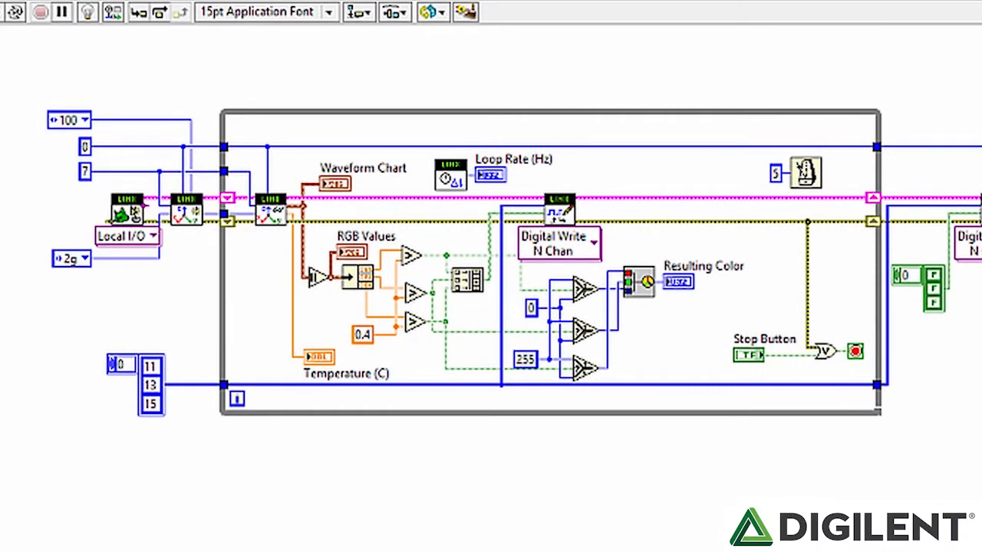
{"action": "mouse_move", "coordinate": [119, 240]}
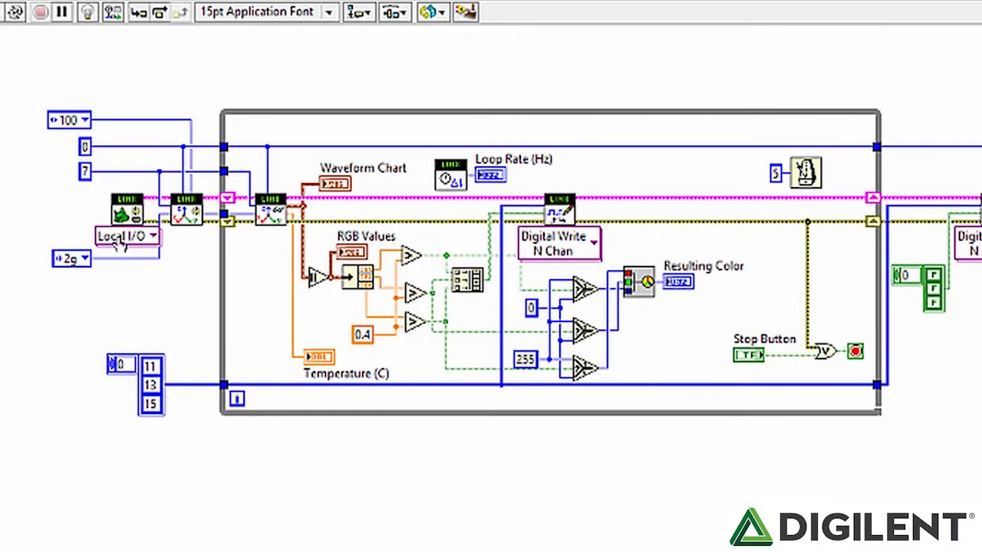
Review the PmodACL2 Open communication modes and keep Local I/O selected
{"action": "left_click", "coordinate": [126, 235]}
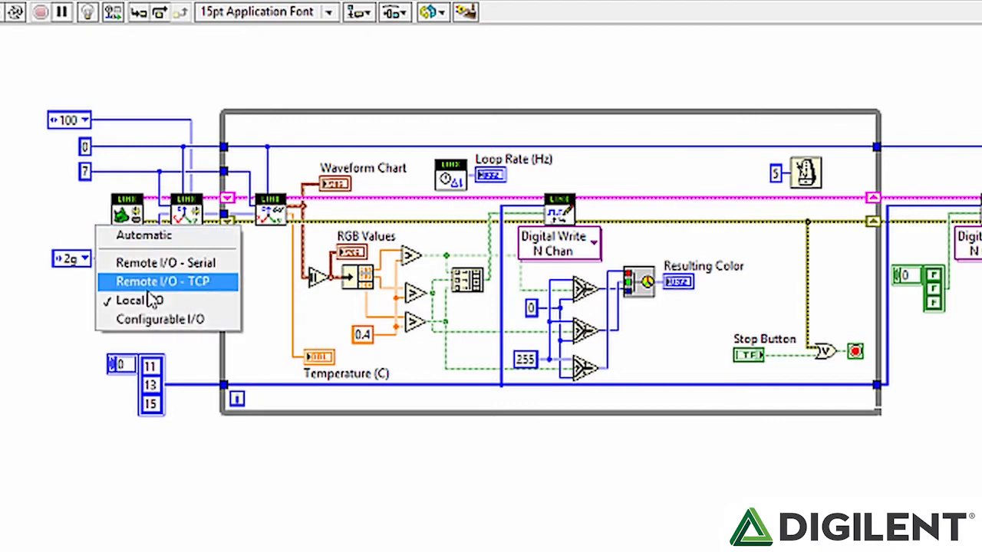
{"action": "left_click", "coordinate": [138, 300]}
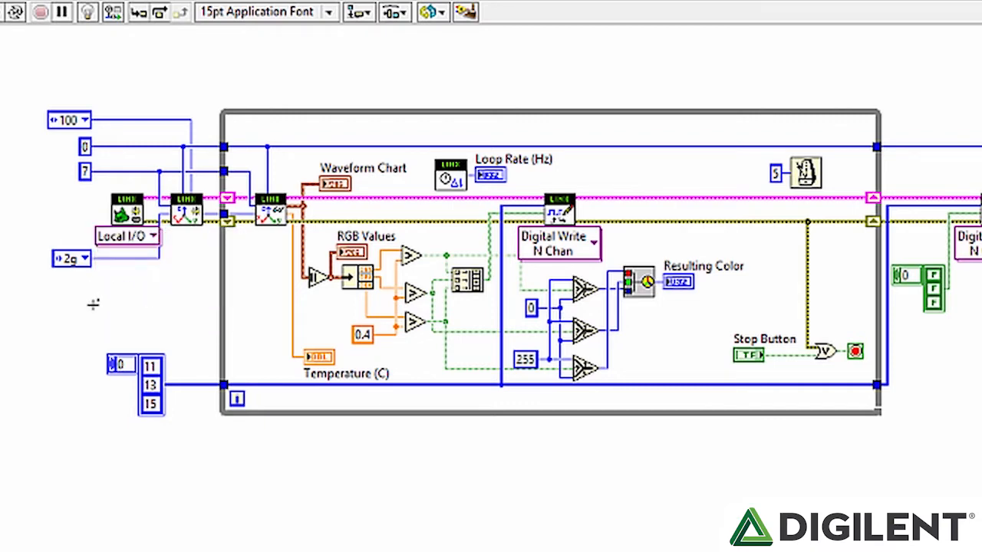
{"action": "mouse_move", "coordinate": [65, 308]}
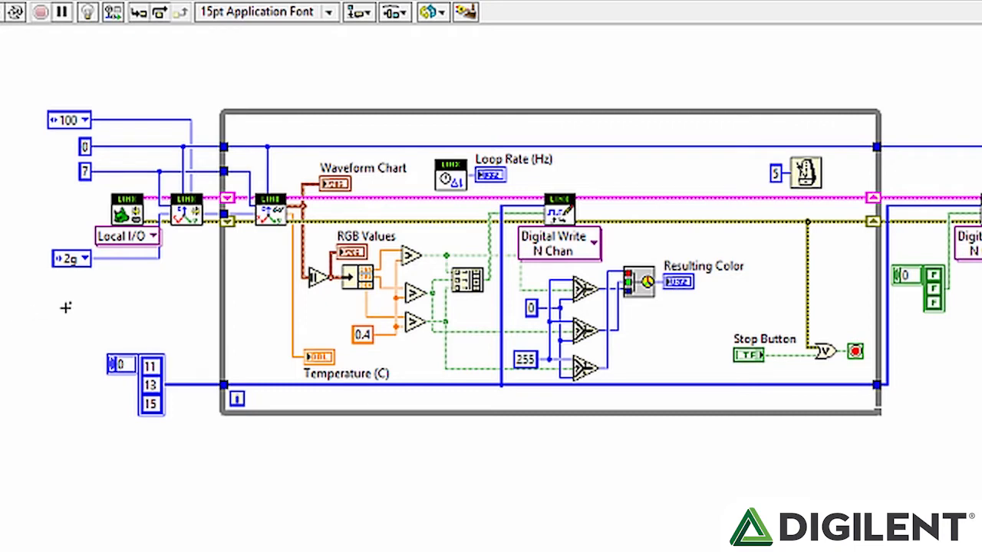
{"action": "mouse_move", "coordinate": [190, 222]}
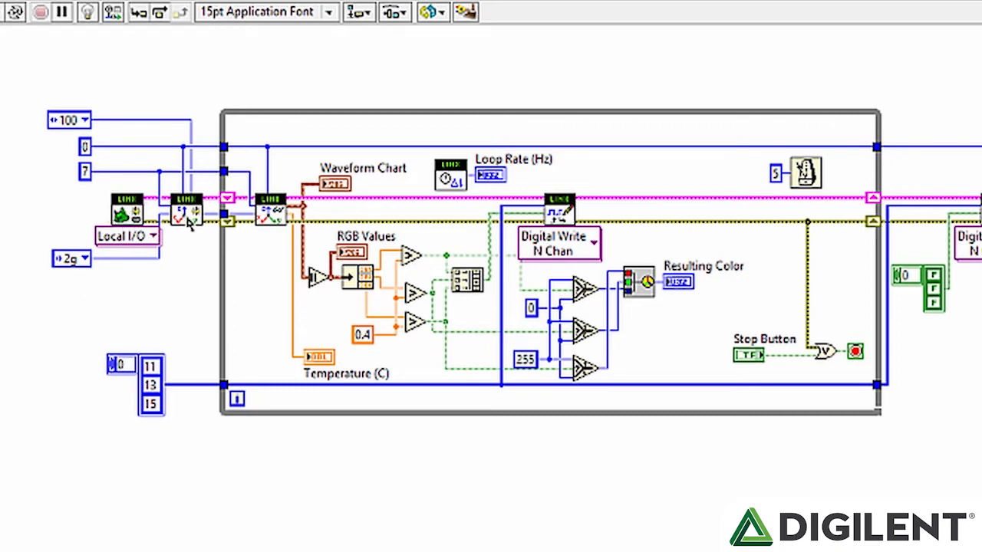
{"action": "mouse_move", "coordinate": [192, 215]}
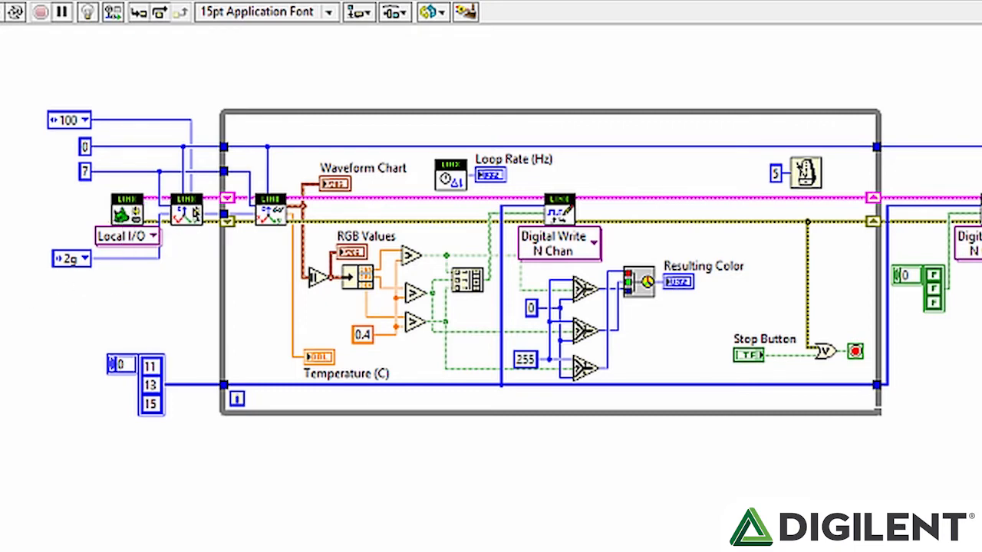
{"action": "left_click_drag", "start_coordinate": [188, 99], "coordinate": [25, 303]}
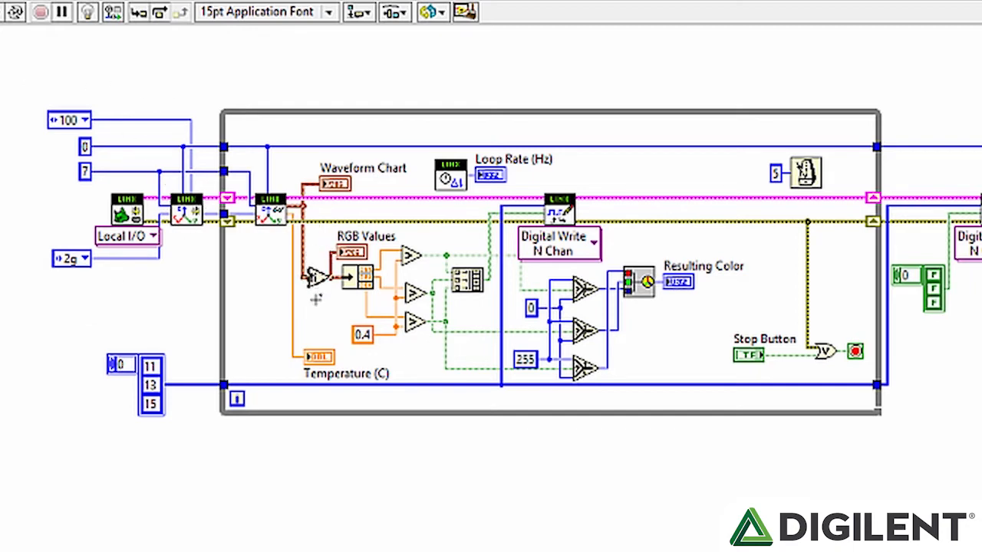
{"action": "mouse_move", "coordinate": [376, 284]}
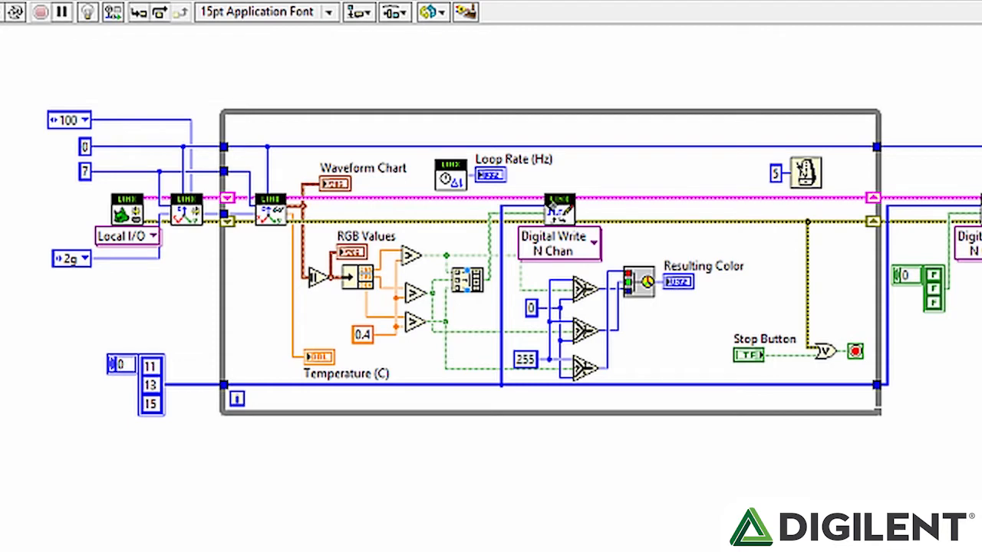
{"action": "mouse_move", "coordinate": [430, 307]}
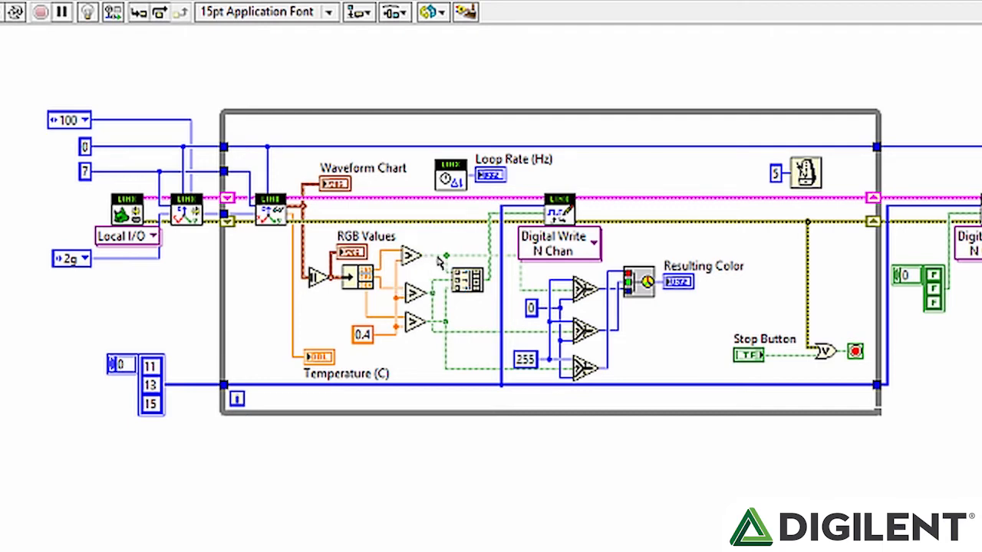
{"action": "mouse_move", "coordinate": [461, 280]}
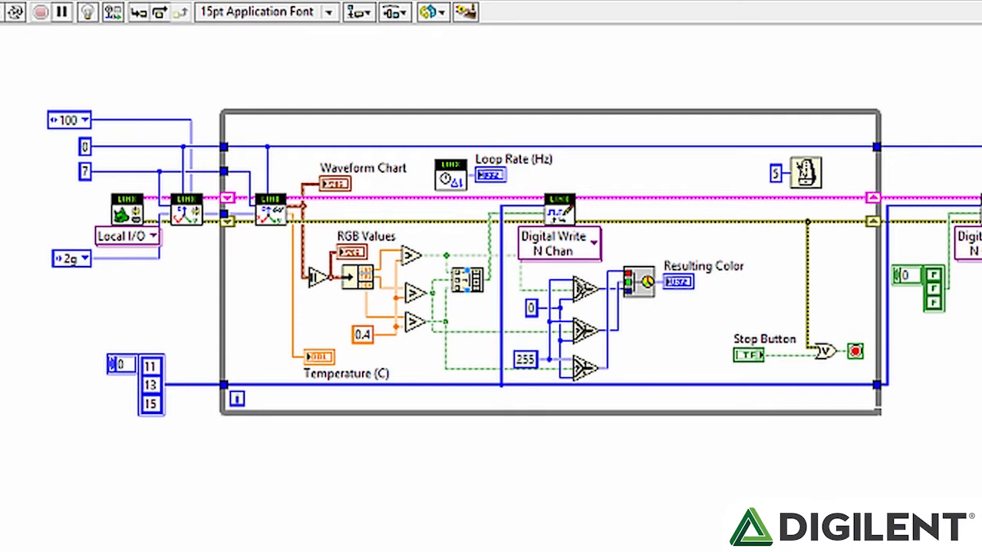
{"action": "mouse_move", "coordinate": [587, 295]}
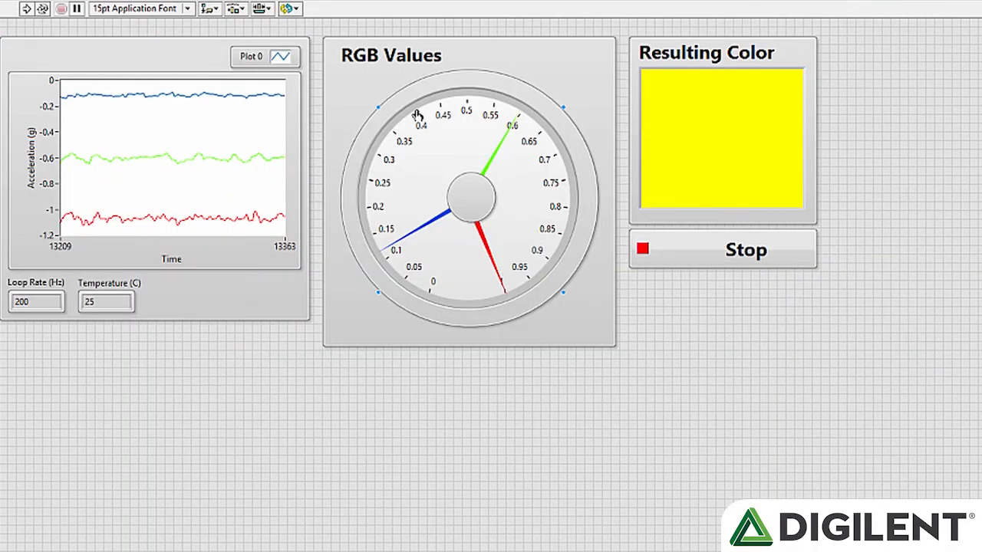
{"action": "mouse_move", "coordinate": [531, 118]}
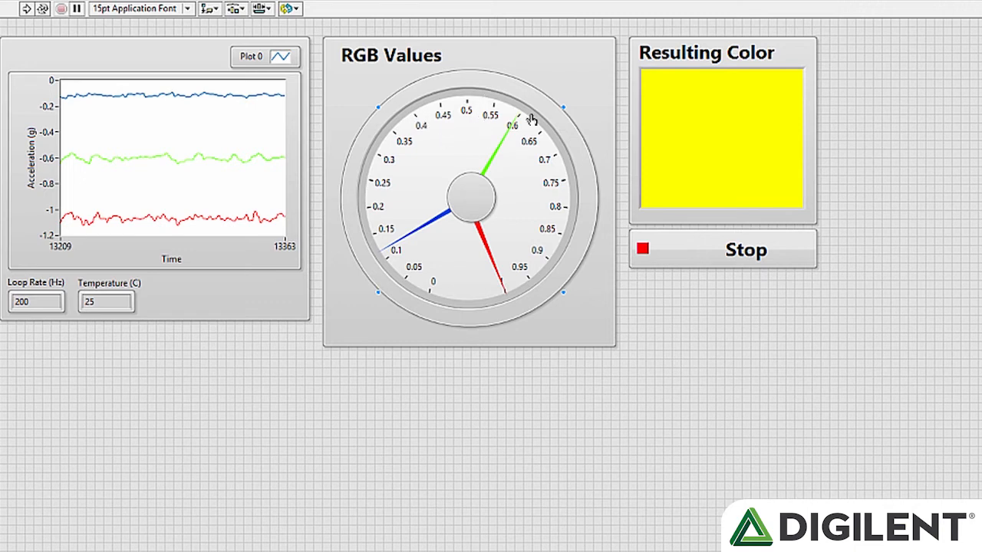
Switch from the running front panel to the full block diagram with Ctrl+E
{"action": "left_click", "coordinate": [720, 138]}
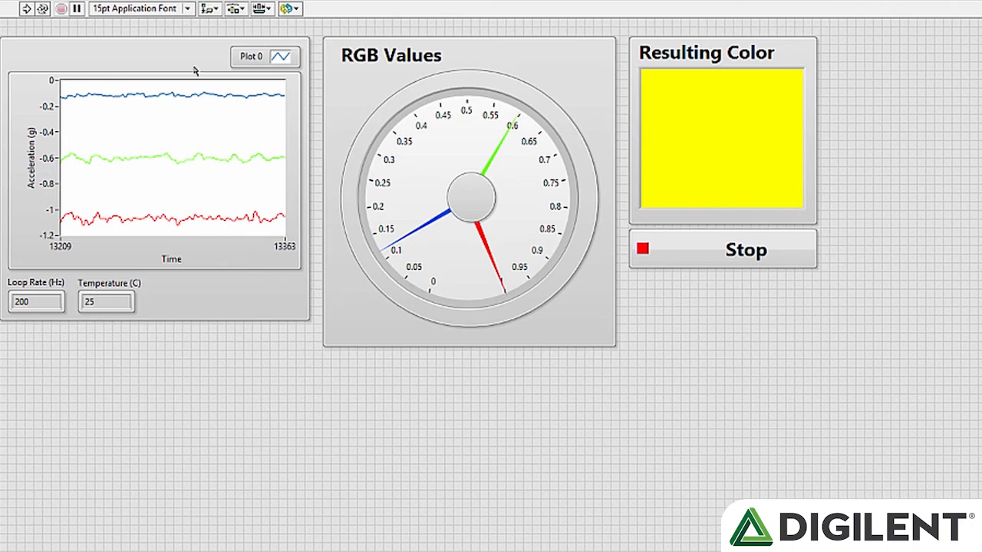
{"action": "key", "text": "ctrl+e"}
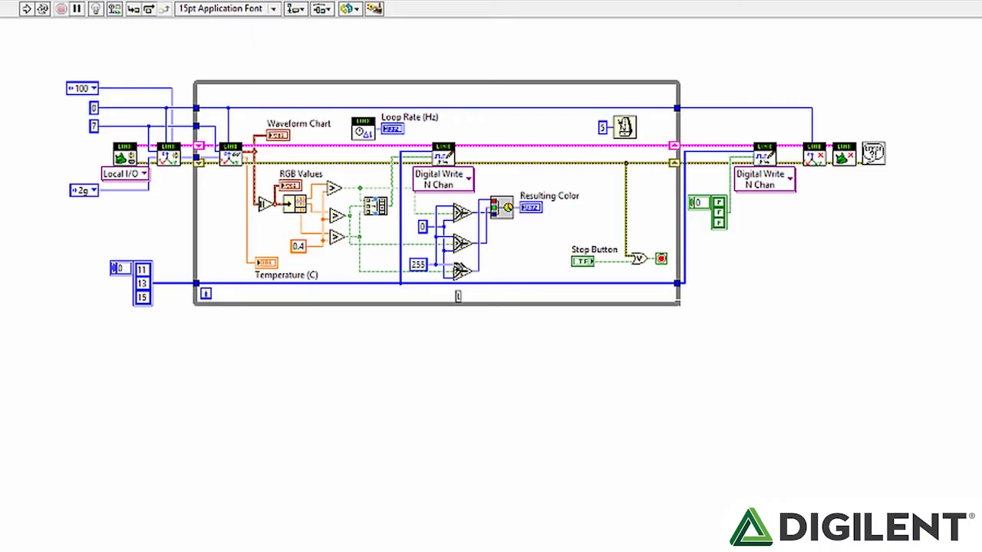